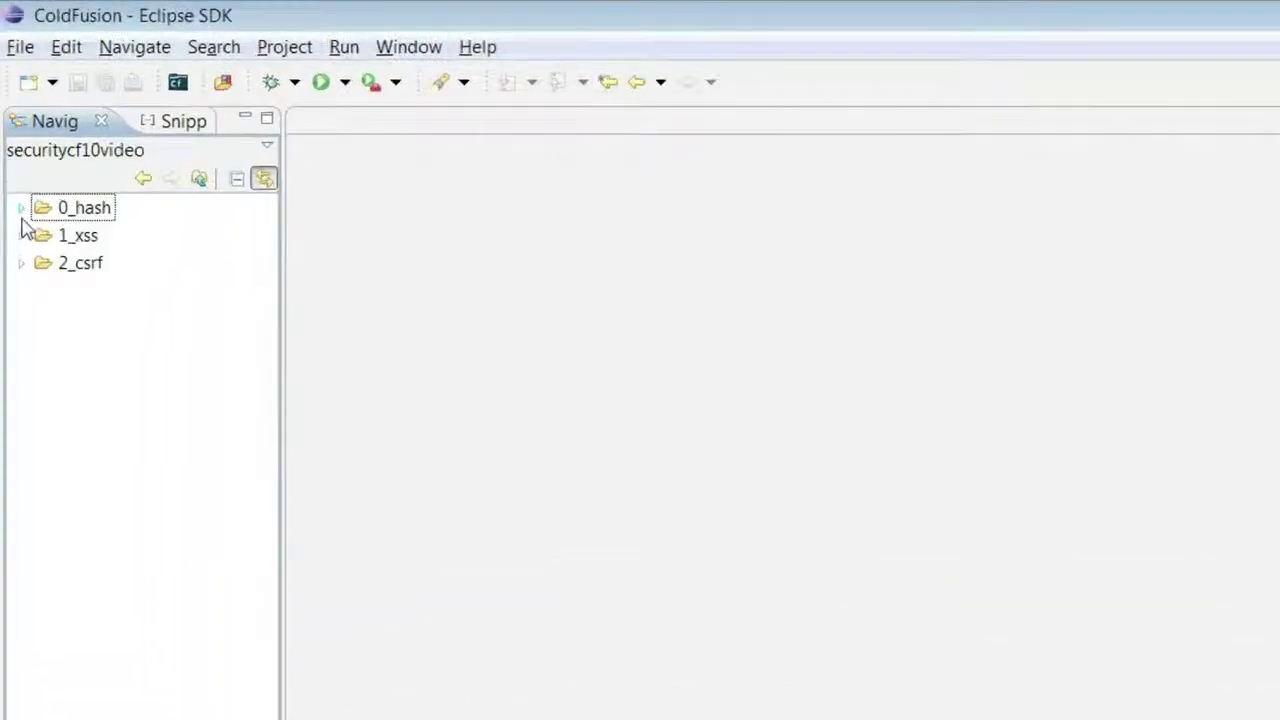
Open the 0_hash demo folder in the Navigator before viewing the localhost directory listing.
{"action": "double_click", "coordinate": [84, 206]}
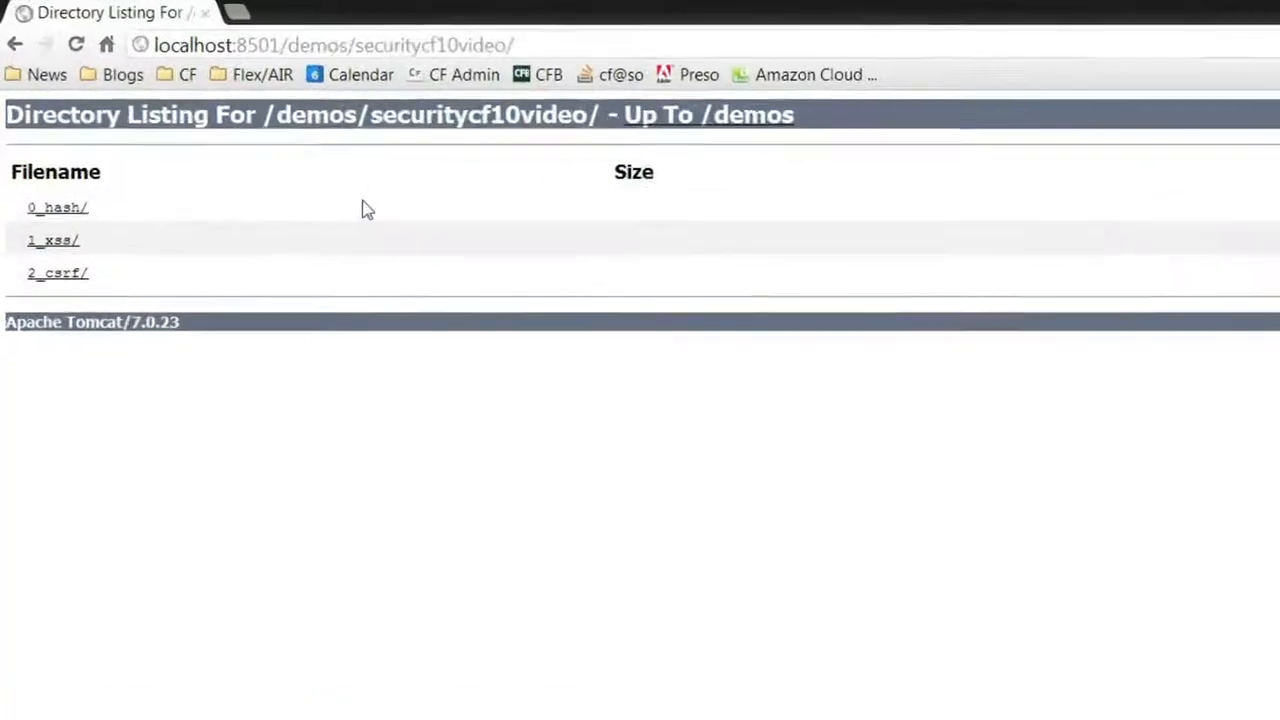
Load the 0_hash test.cfm page that prints two hexadecimal hash strings.
{"action": "left_click", "coordinate": [56, 208]}
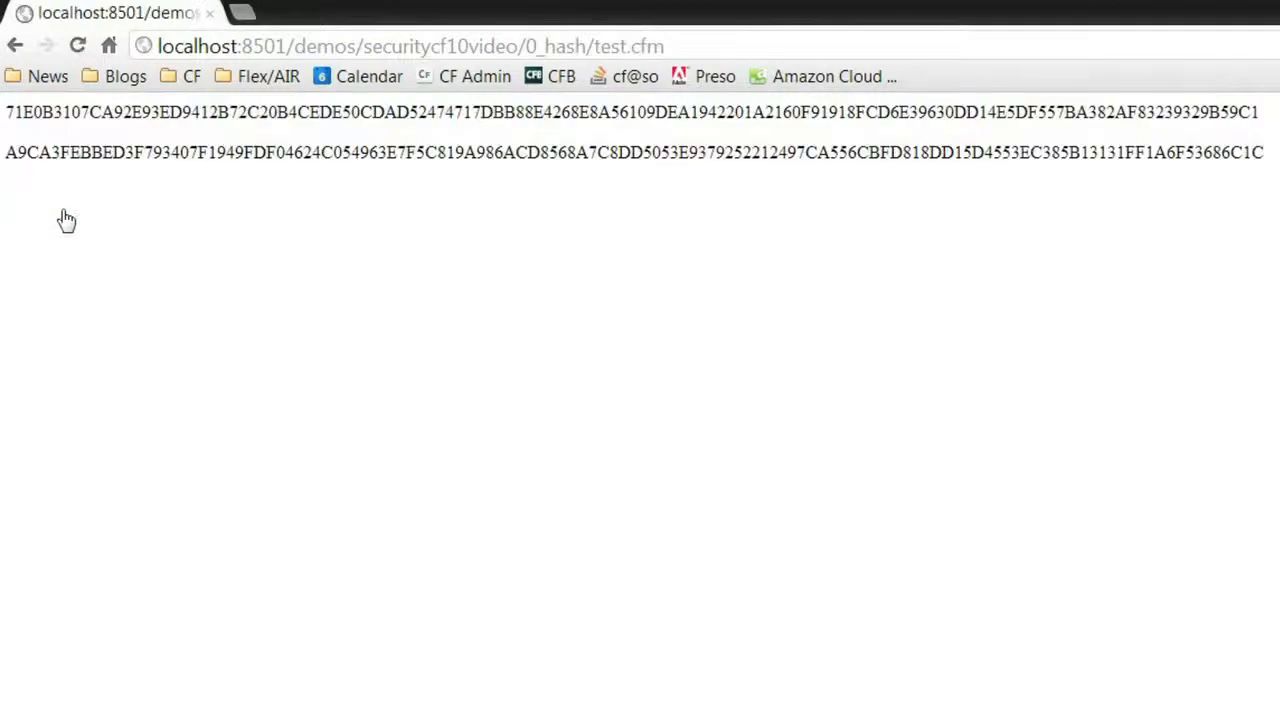
{"action": "mouse_move", "coordinate": [394, 284]}
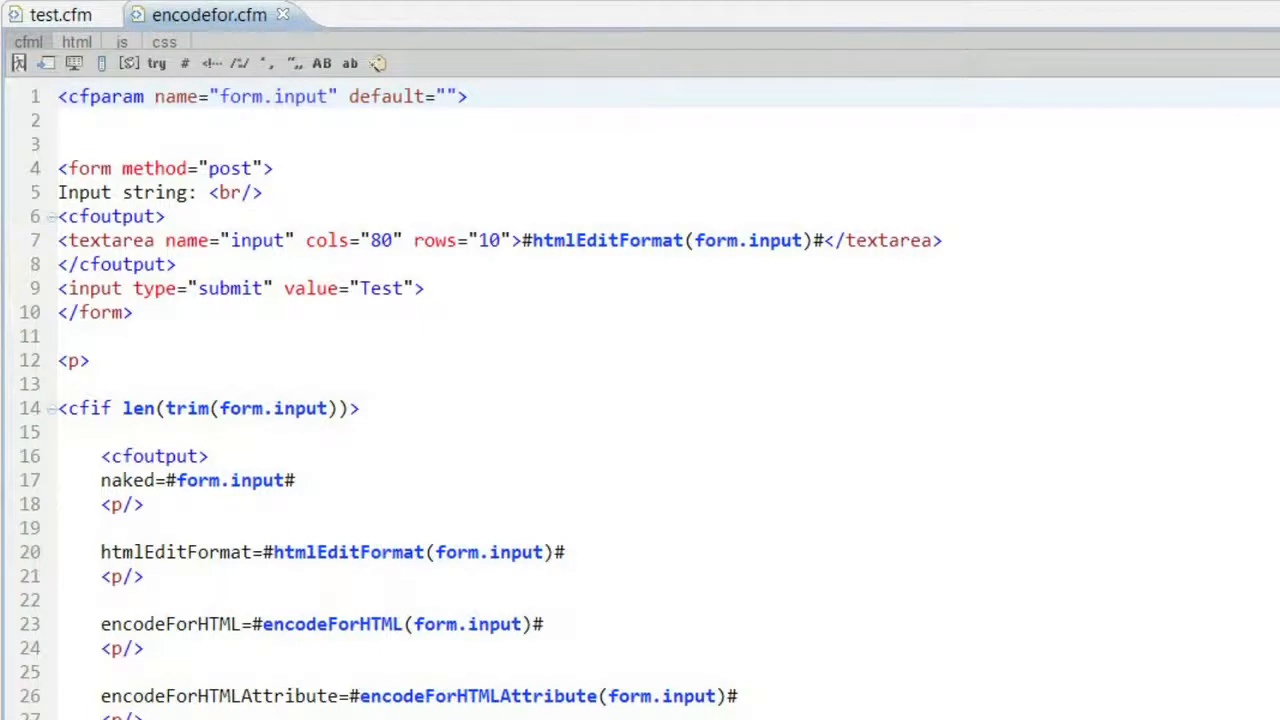
Scroll through encodefor.cfm's htmlEditFormat and encodeFor HTML, JavaScript, CSS, URL outputs.
{"action": "scroll", "scroll_direction": "down", "scroll_amount": 3}
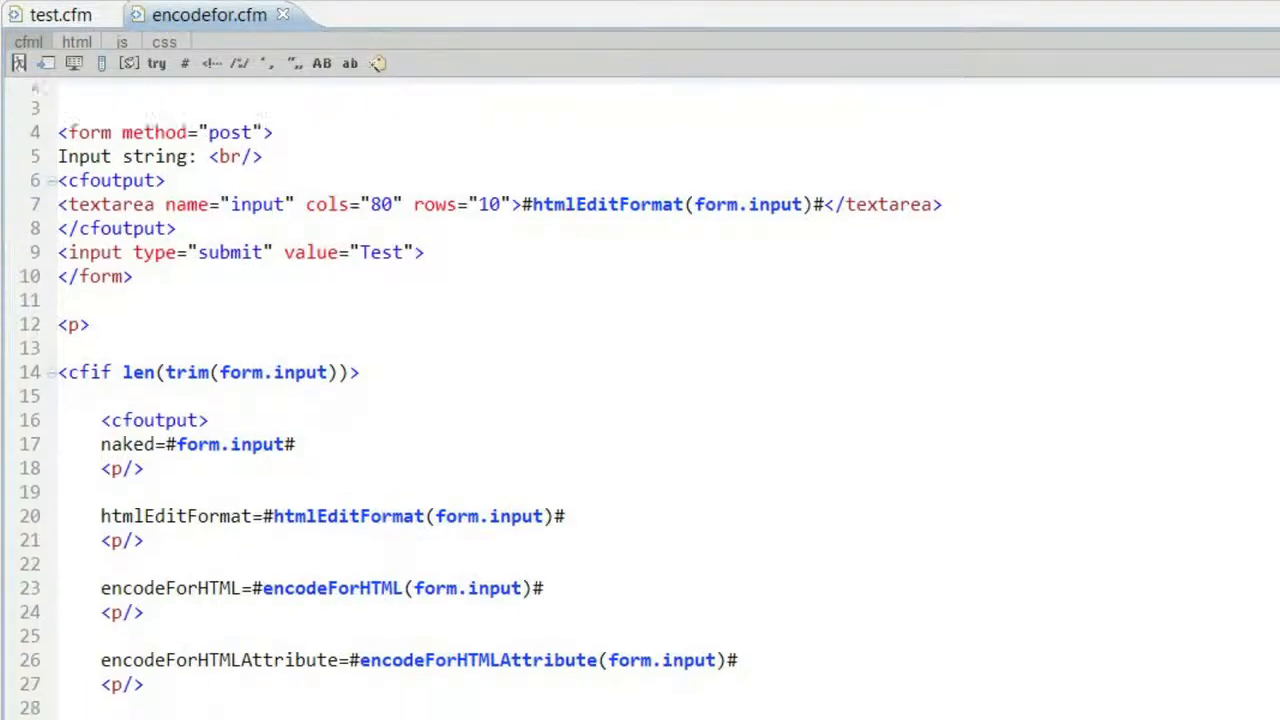
{"action": "scroll", "scroll_direction": "down", "scroll_amount": 3}
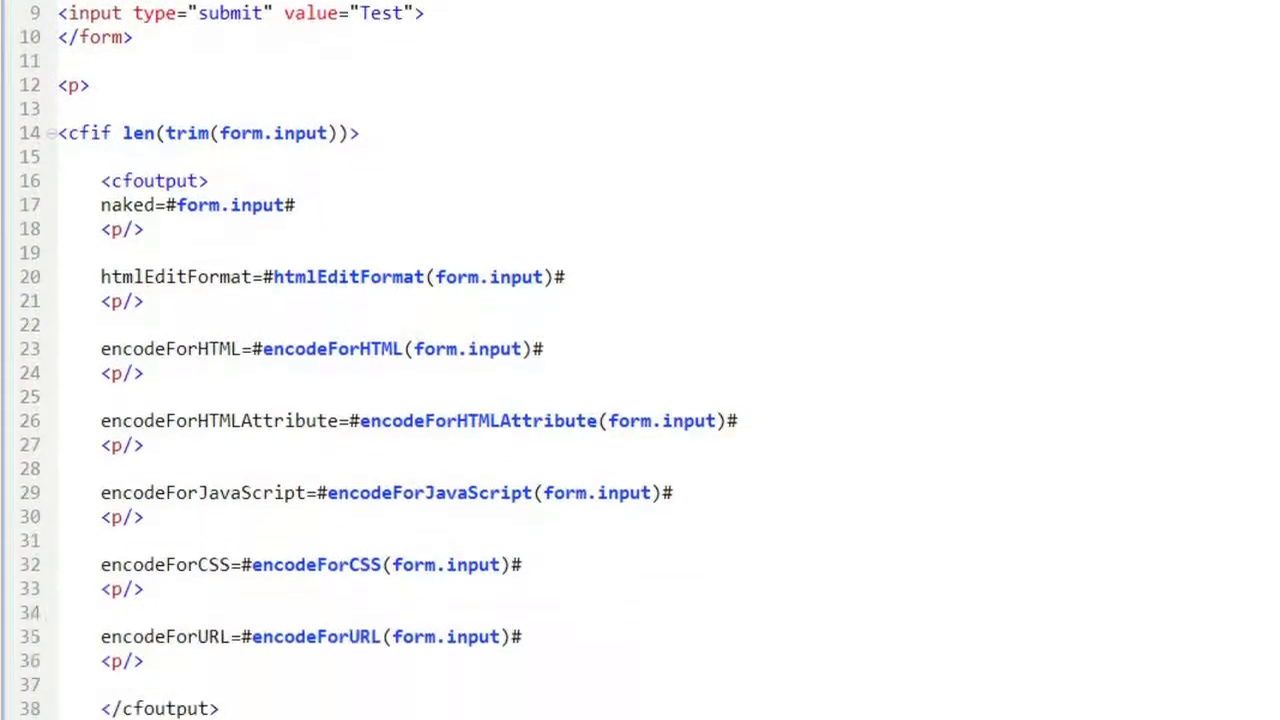
{"action": "scroll", "scroll_direction": "down", "scroll_amount": 3}
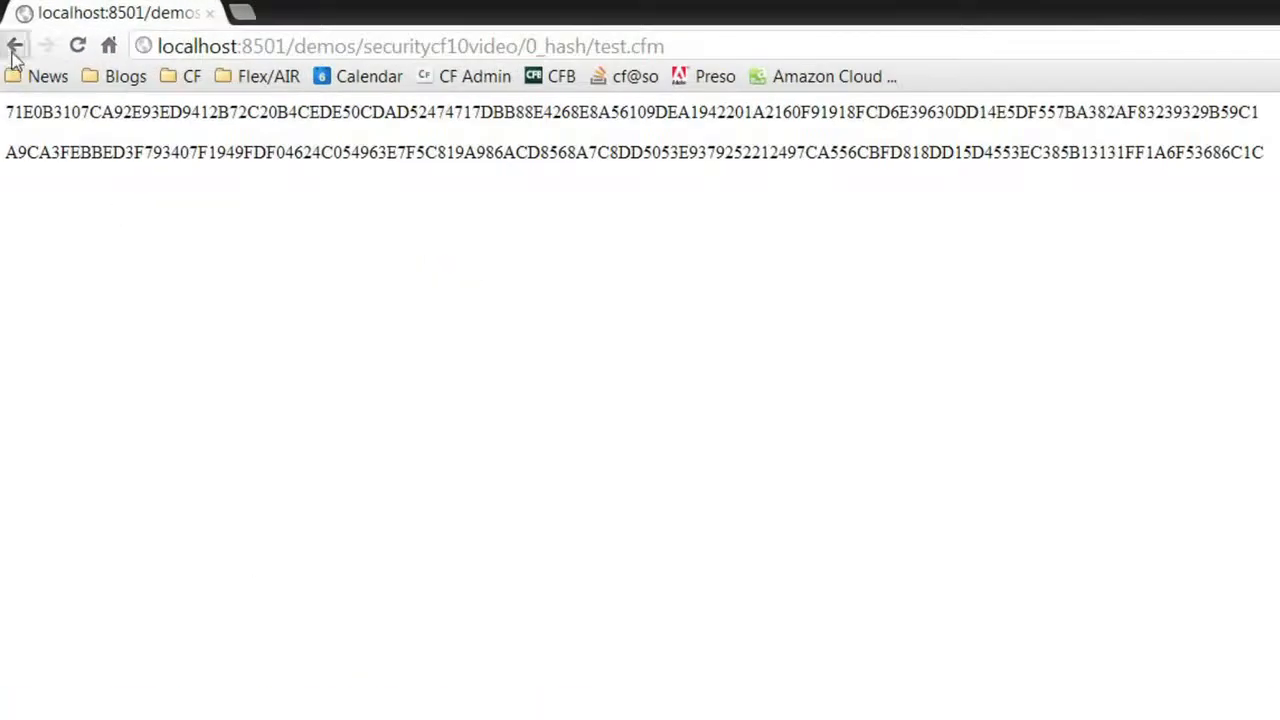
Return to the folder listing and load the 1_xss encodefor.cfm test form.
{"action": "left_click", "coordinate": [16, 44]}
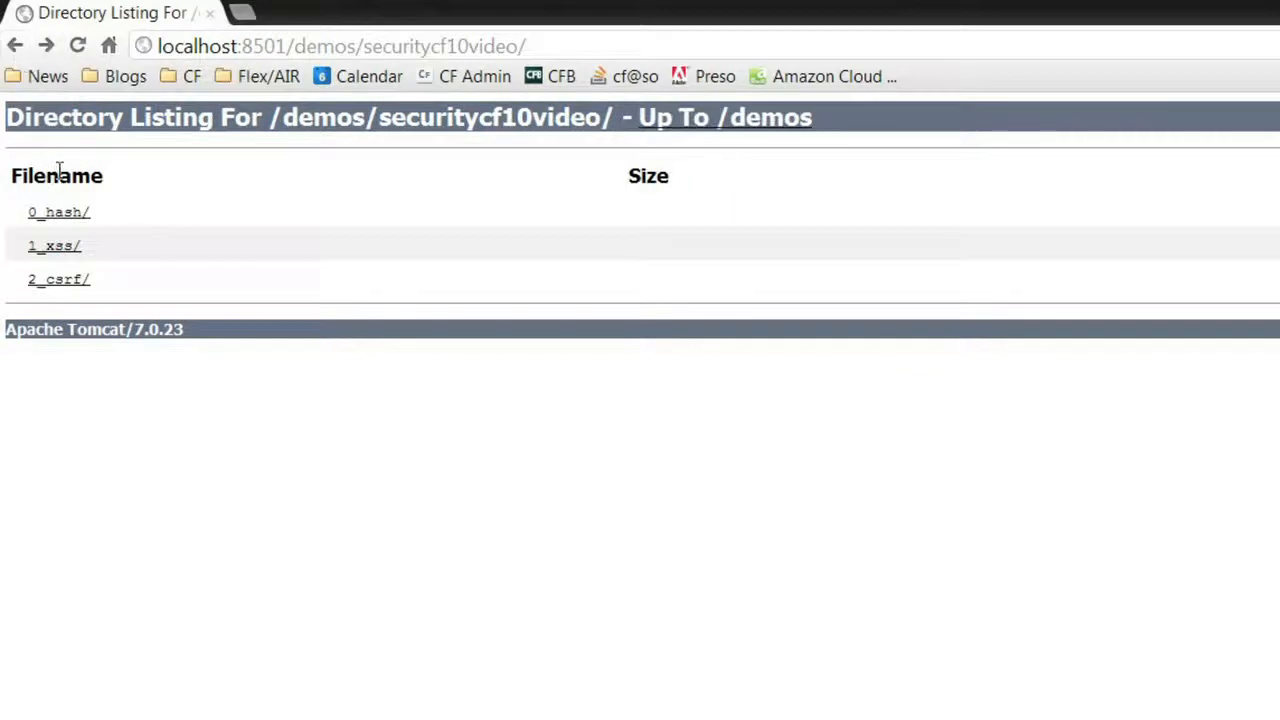
{"action": "left_click", "coordinate": [54, 244]}
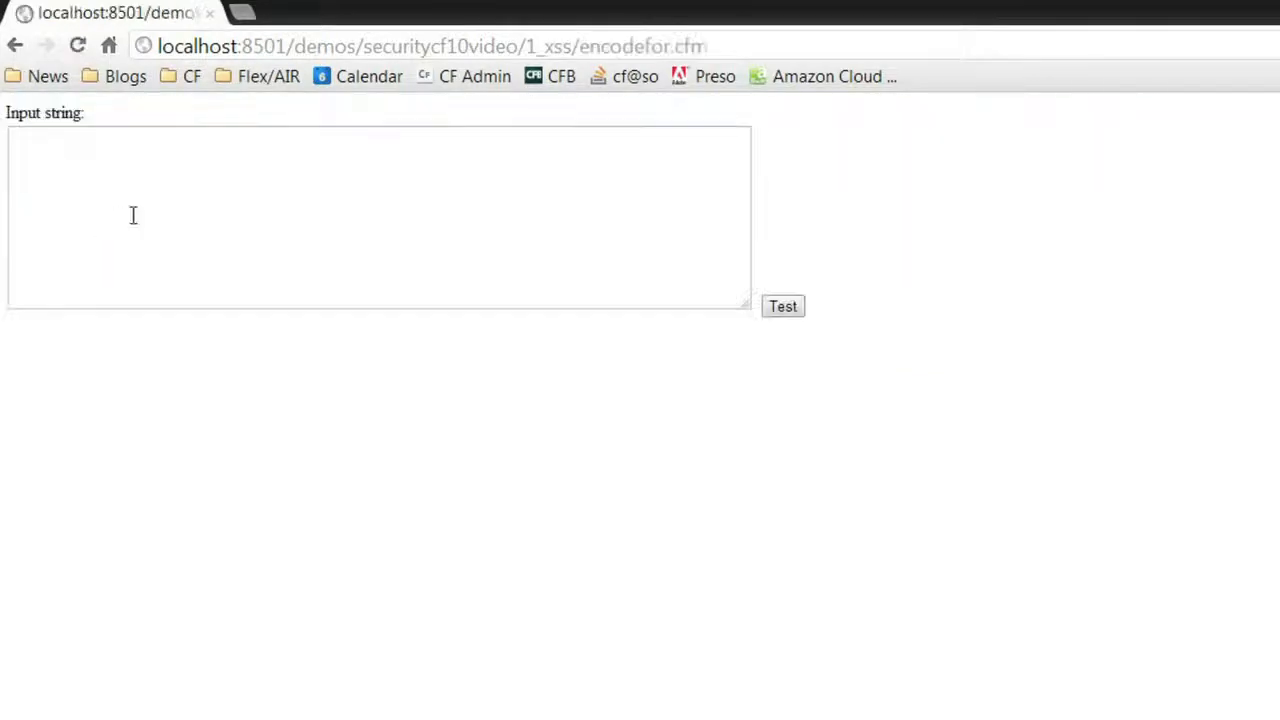
Fill the input with 'This <b>some</b> html <a href="" onclick="javascript:evil()">mo...' sample markup.
{"action": "type", "text": "This <"}
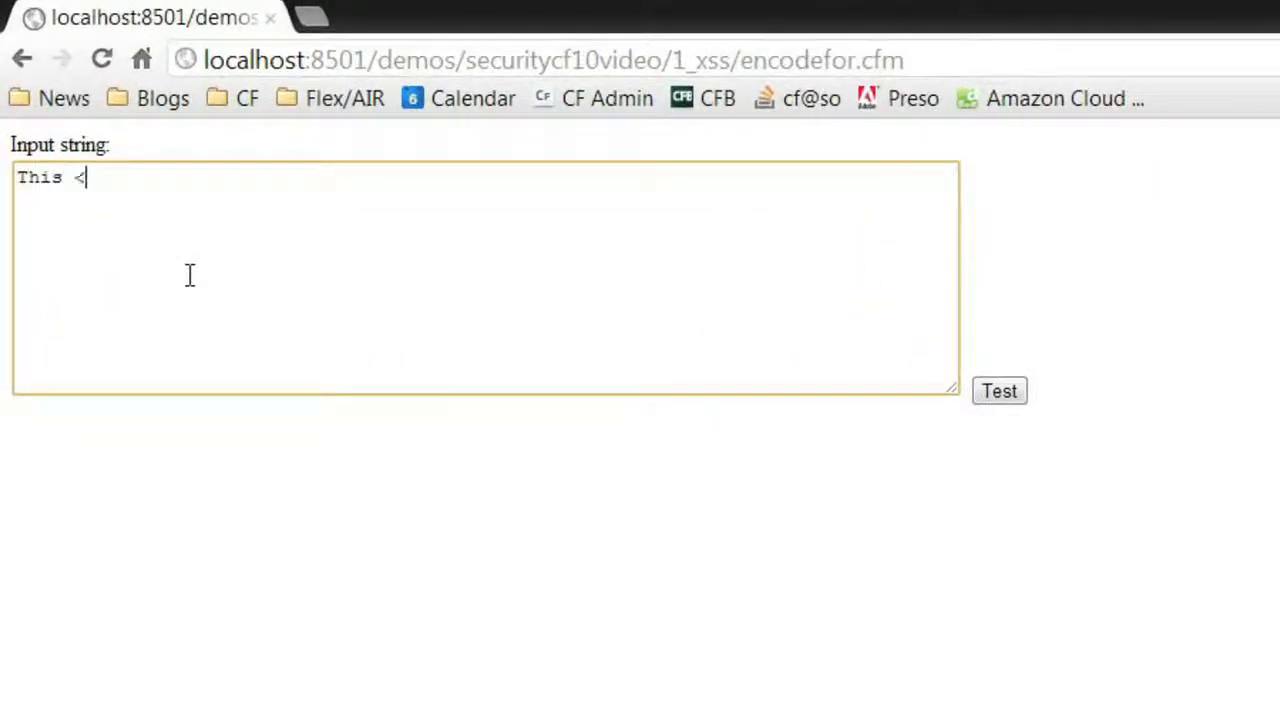
{"action": "type", "text": "b>some"}
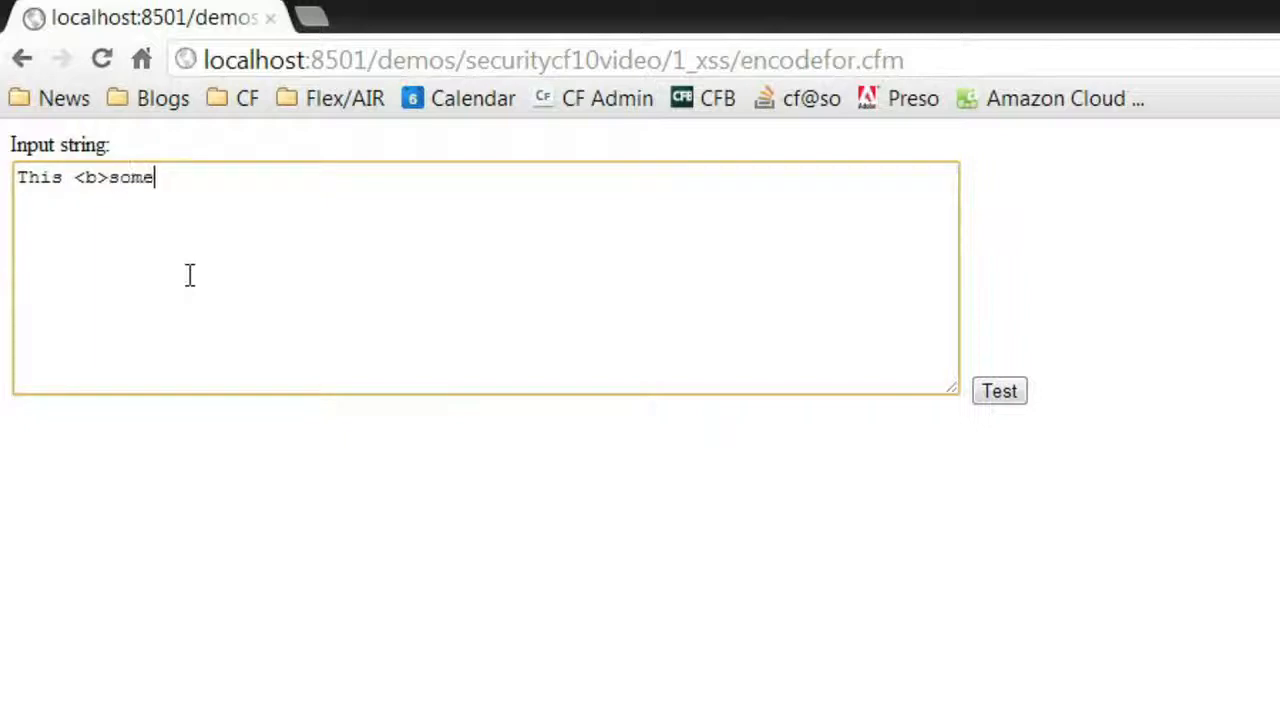
{"action": "type", "text": "</b> html"}
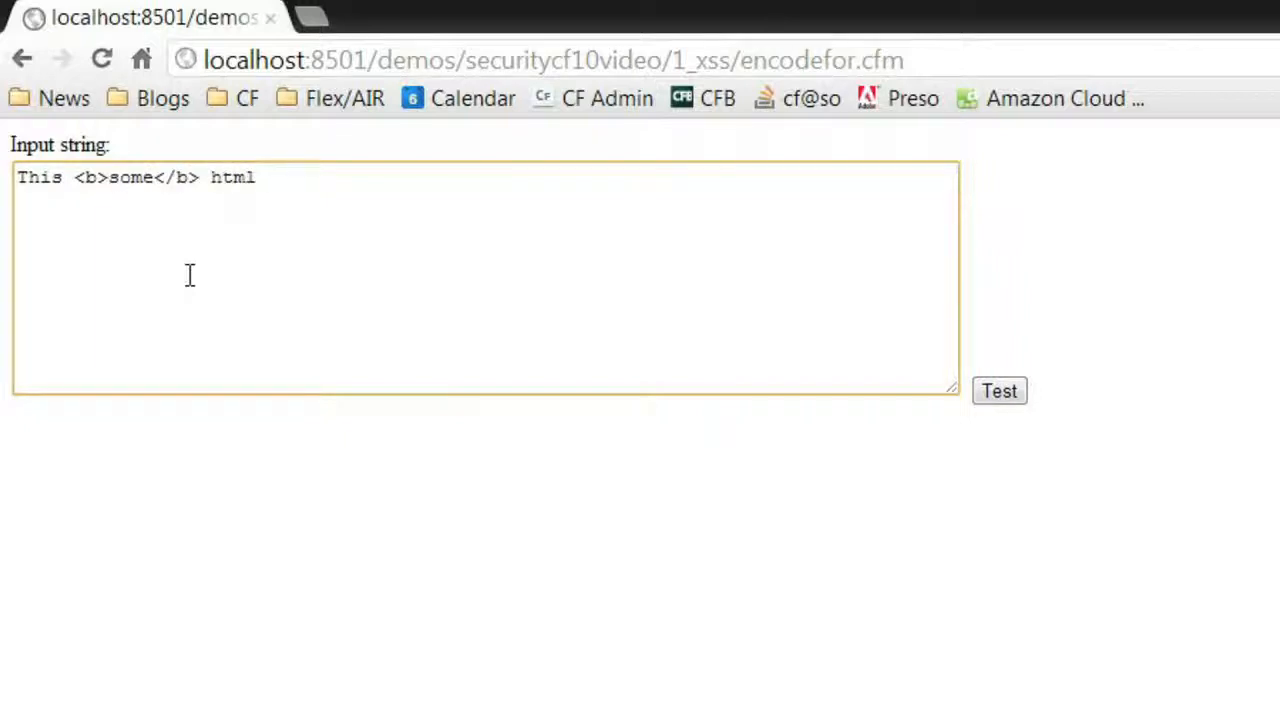
{"action": "type", "text": "<a href=\"\" onclikc"}
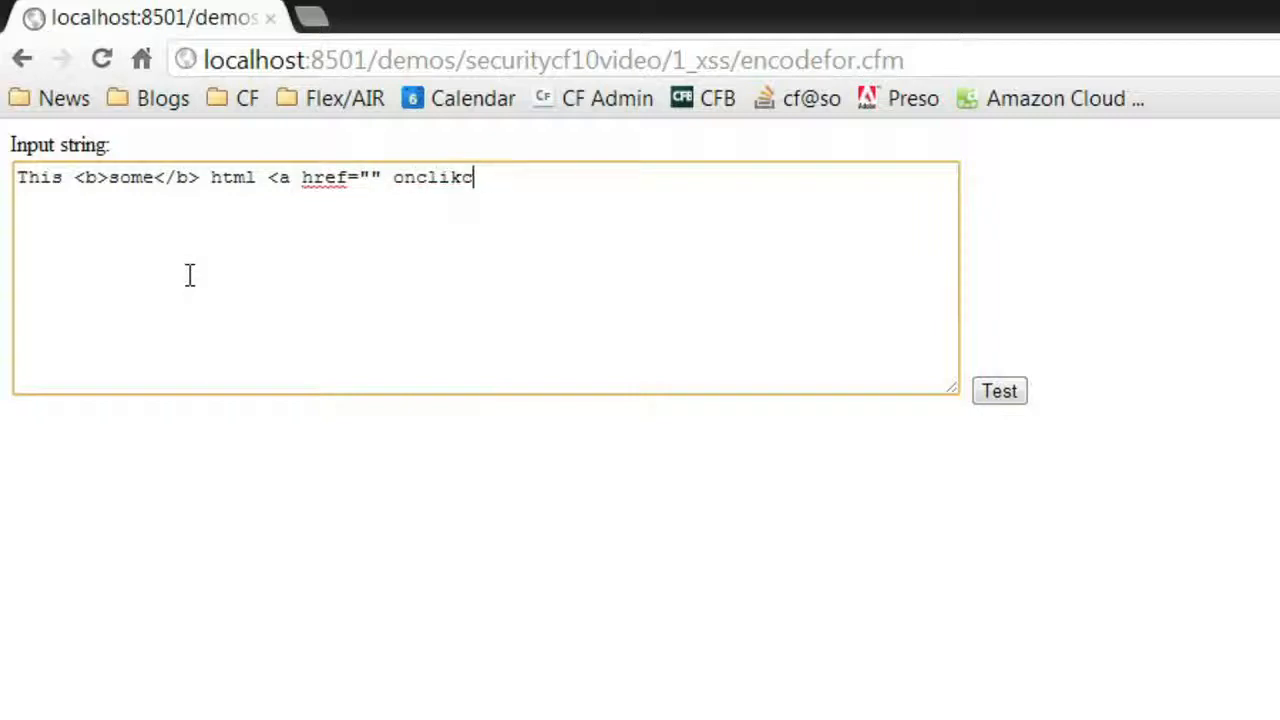
{"action": "type", "text": "k=\"javas"}
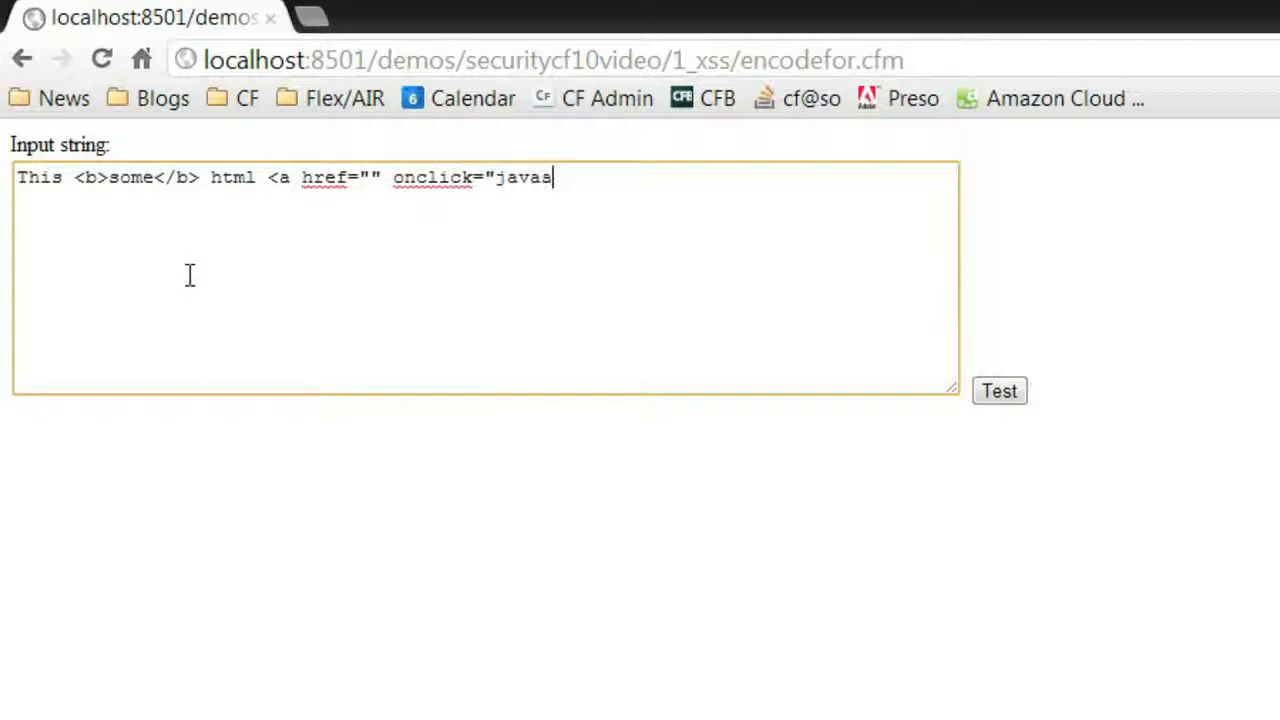
{"action": "type", "text": "cript:evil()"}
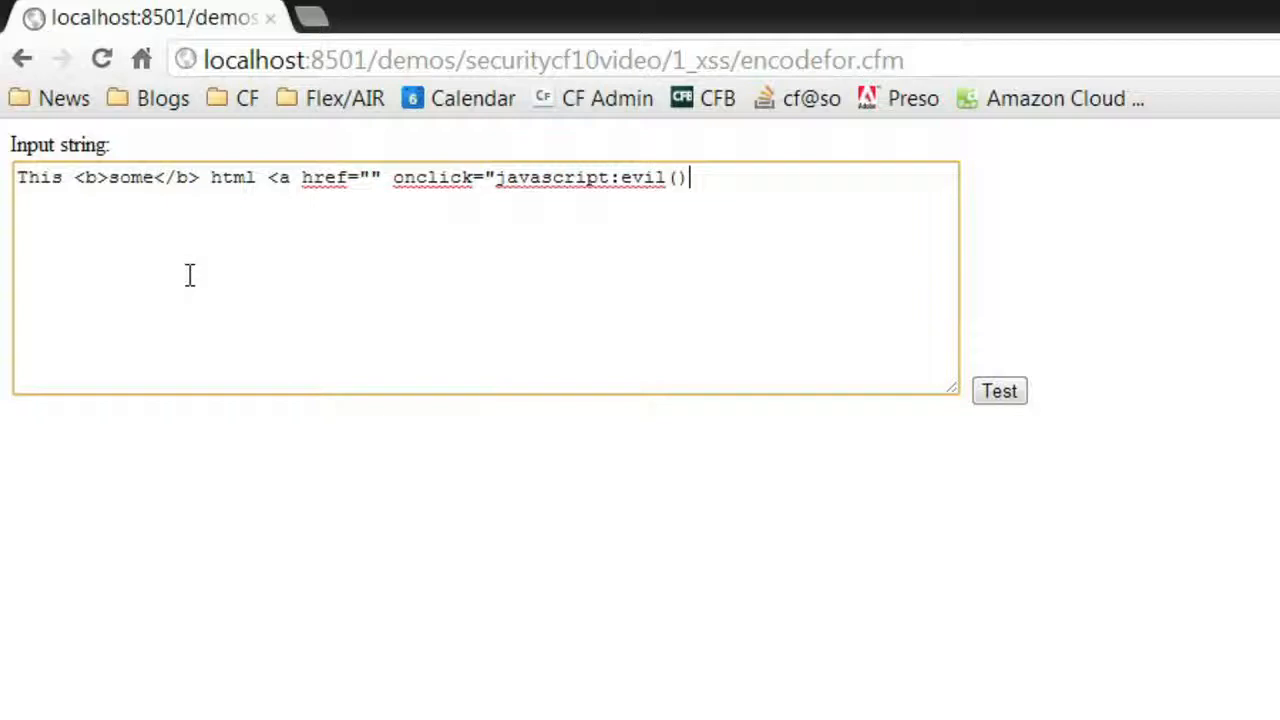
{"action": "type", "text": "\">moo</a>"}
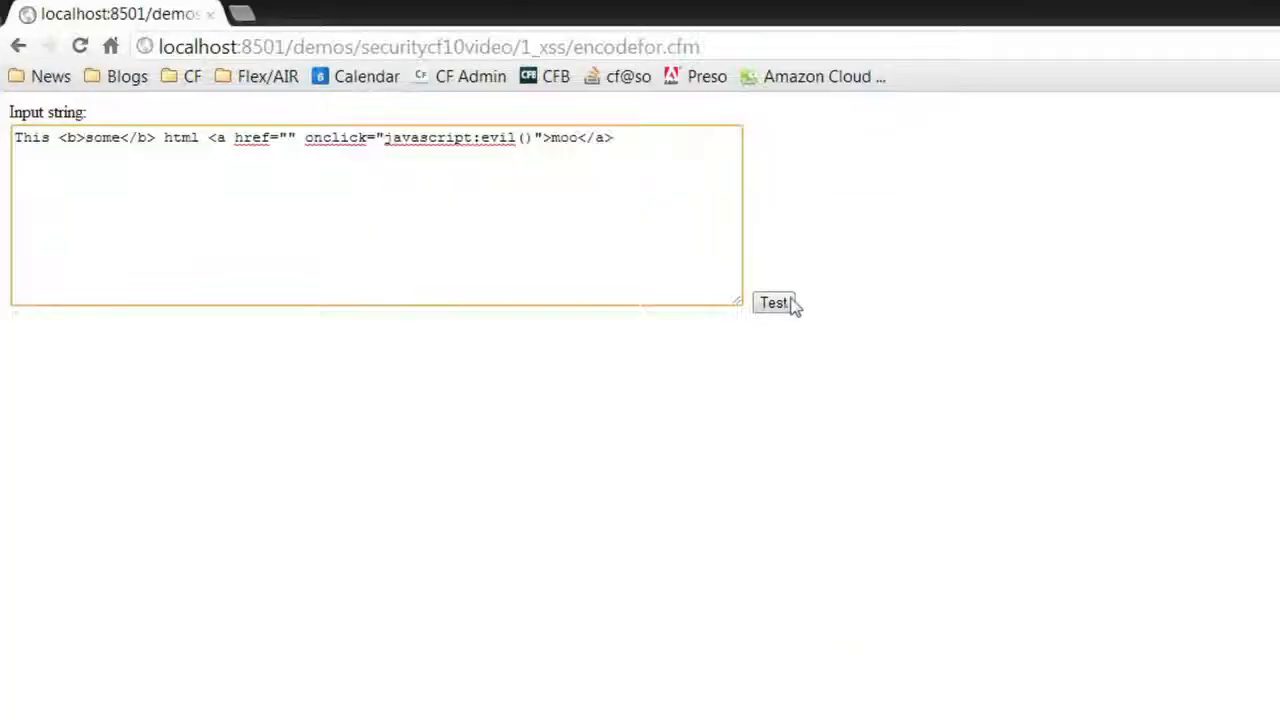
Submit the sample via Test to show raw and encoded outputs, then return to the editor.
{"action": "left_click", "coordinate": [772, 302]}
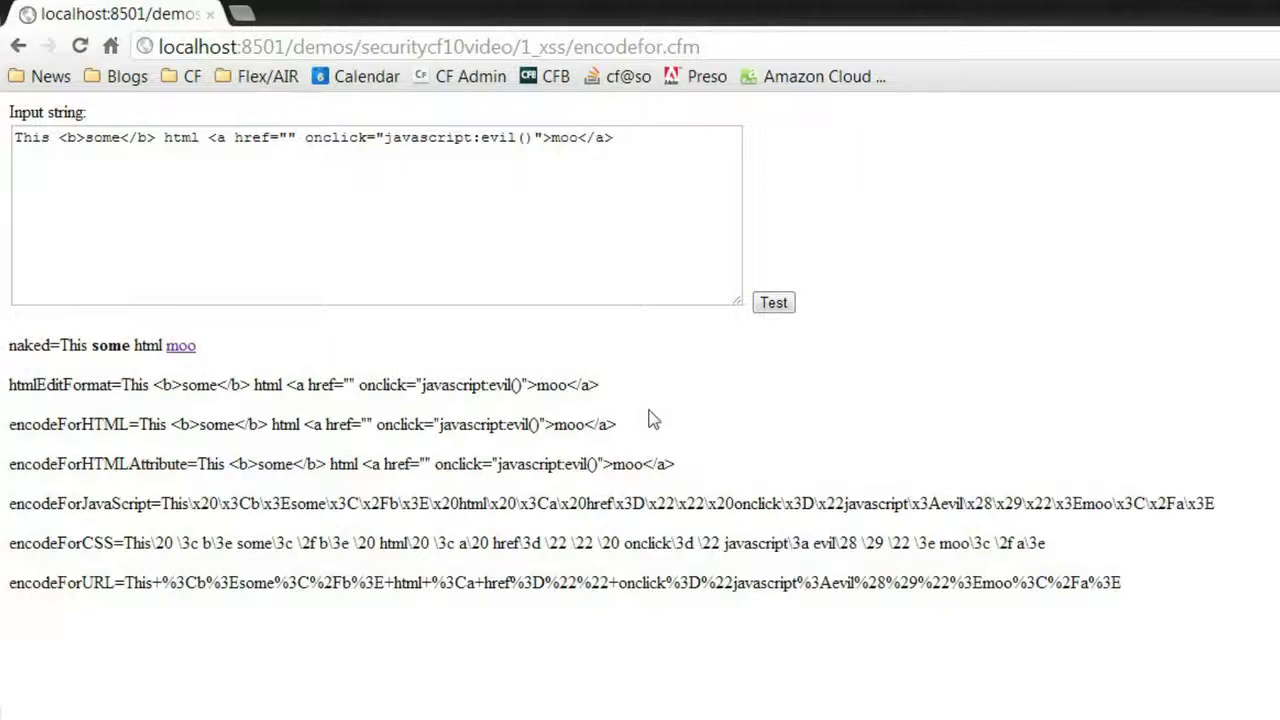
{"action": "left_click", "coordinate": [418, 704]}
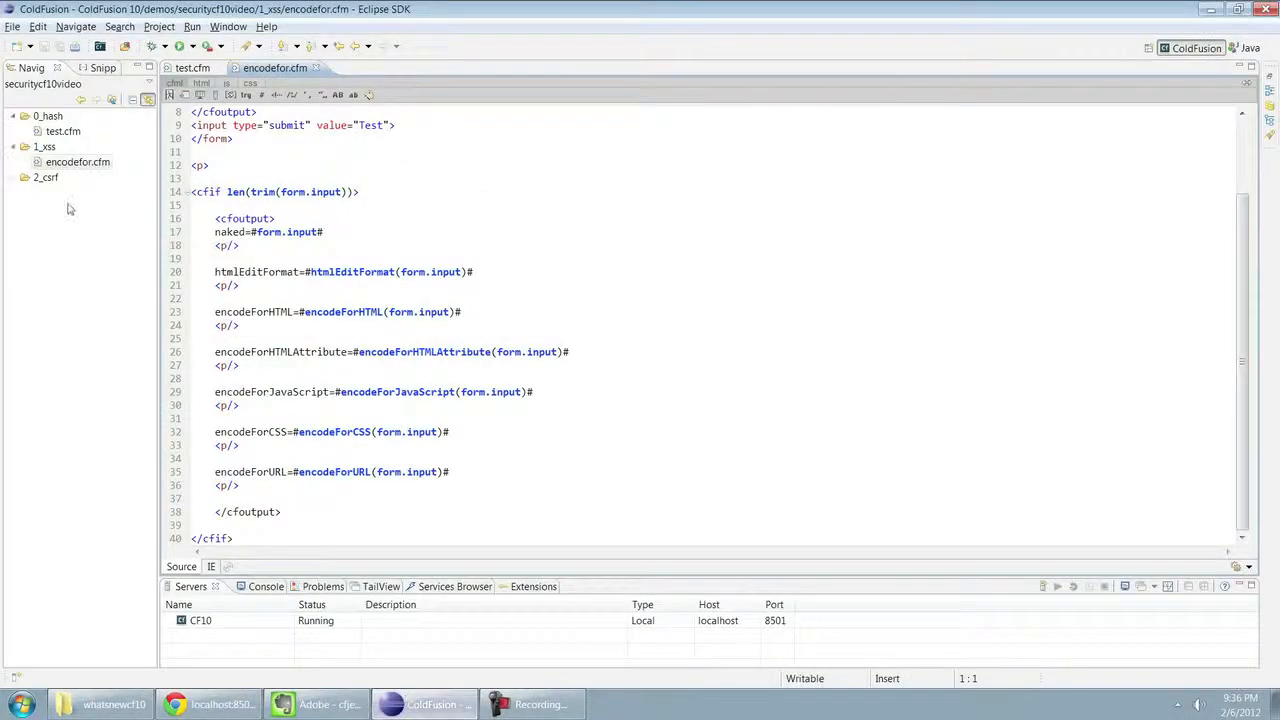
Expand the 2_csrf folder and open csrftoken.cfm in the editor.
{"action": "left_click", "coordinate": [24, 182]}
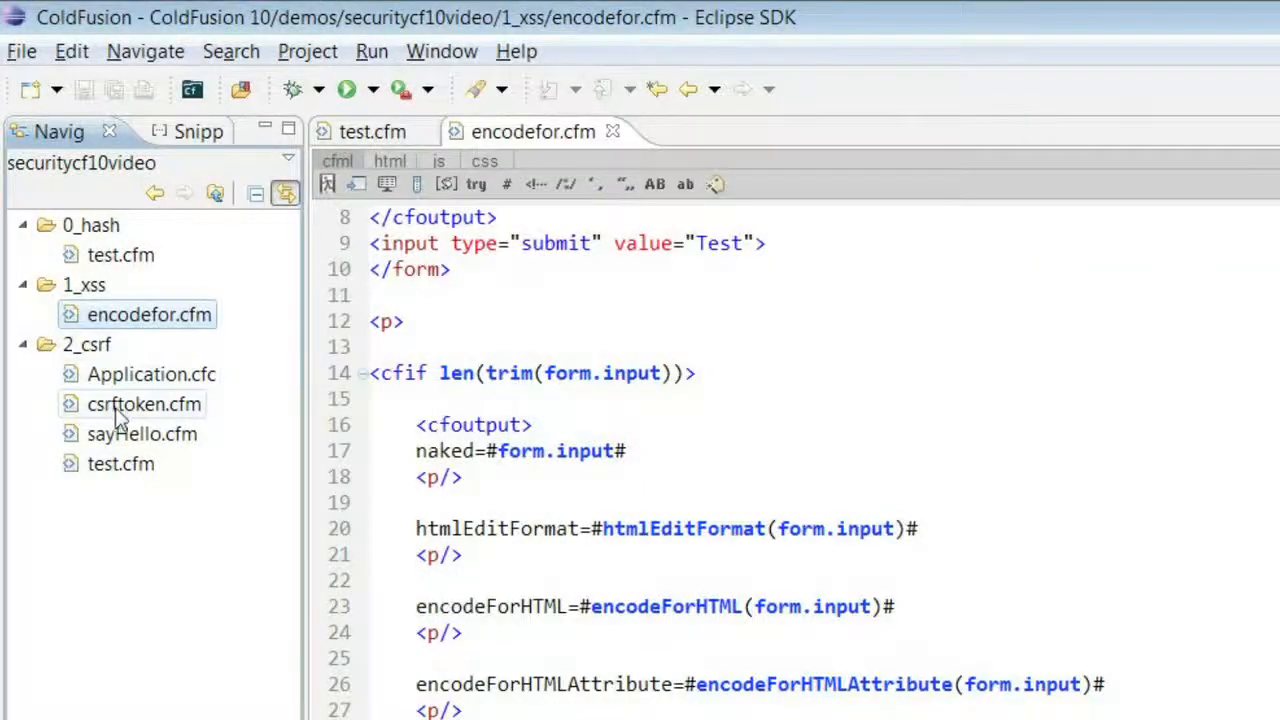
{"action": "double_click", "coordinate": [144, 404]}
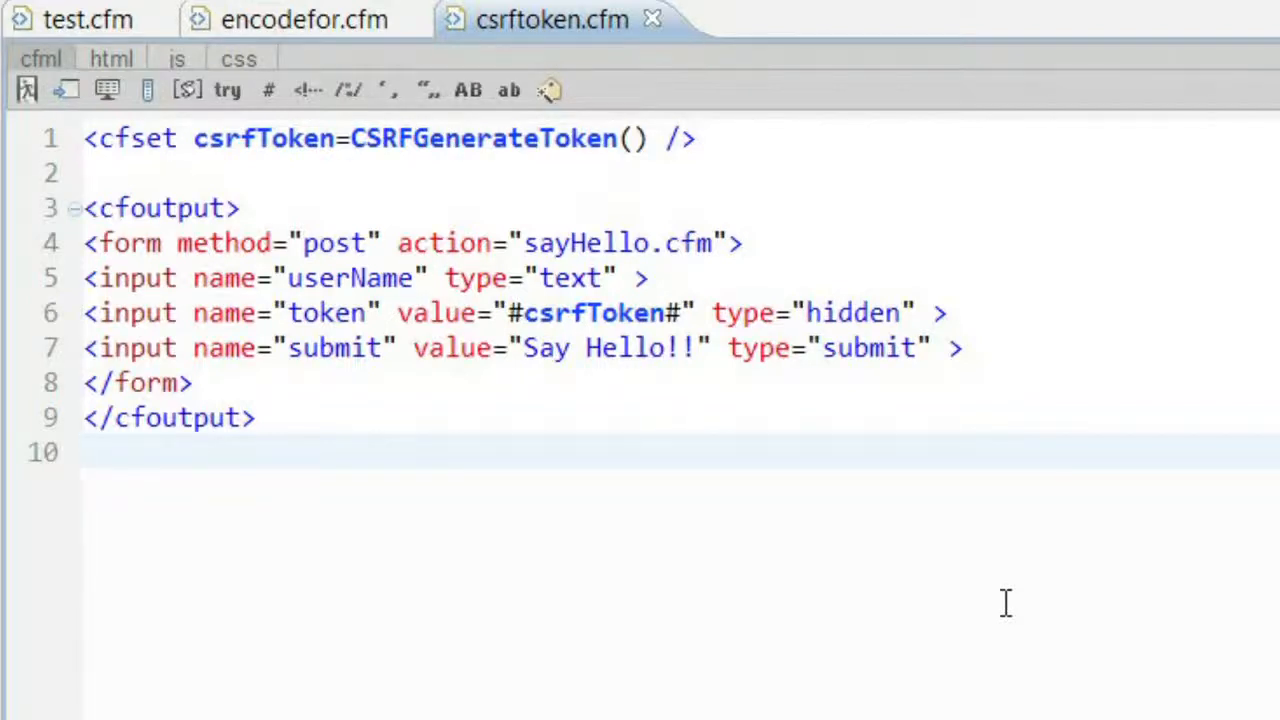
Focus the csrftoken.cfm editor to review its CSRFGenerateToken hidden-field form.
{"action": "left_click", "coordinate": [90, 452]}
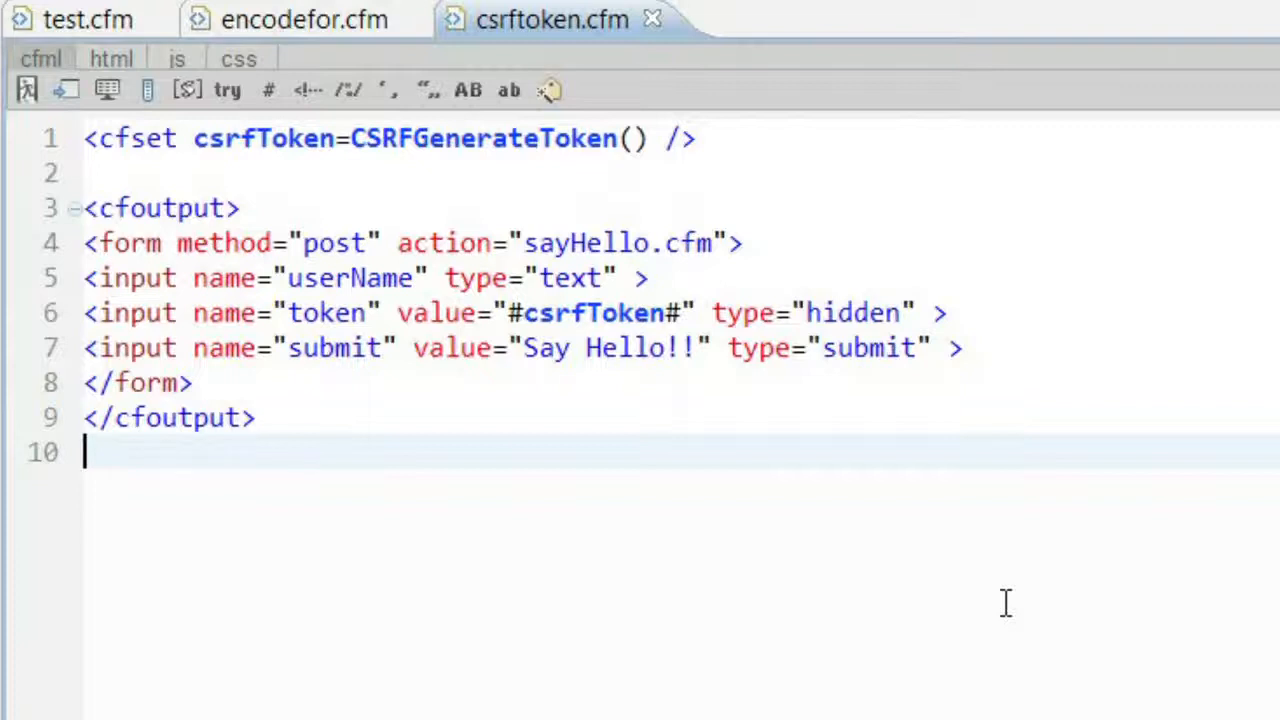
{"action": "mouse_move", "coordinate": [468, 558]}
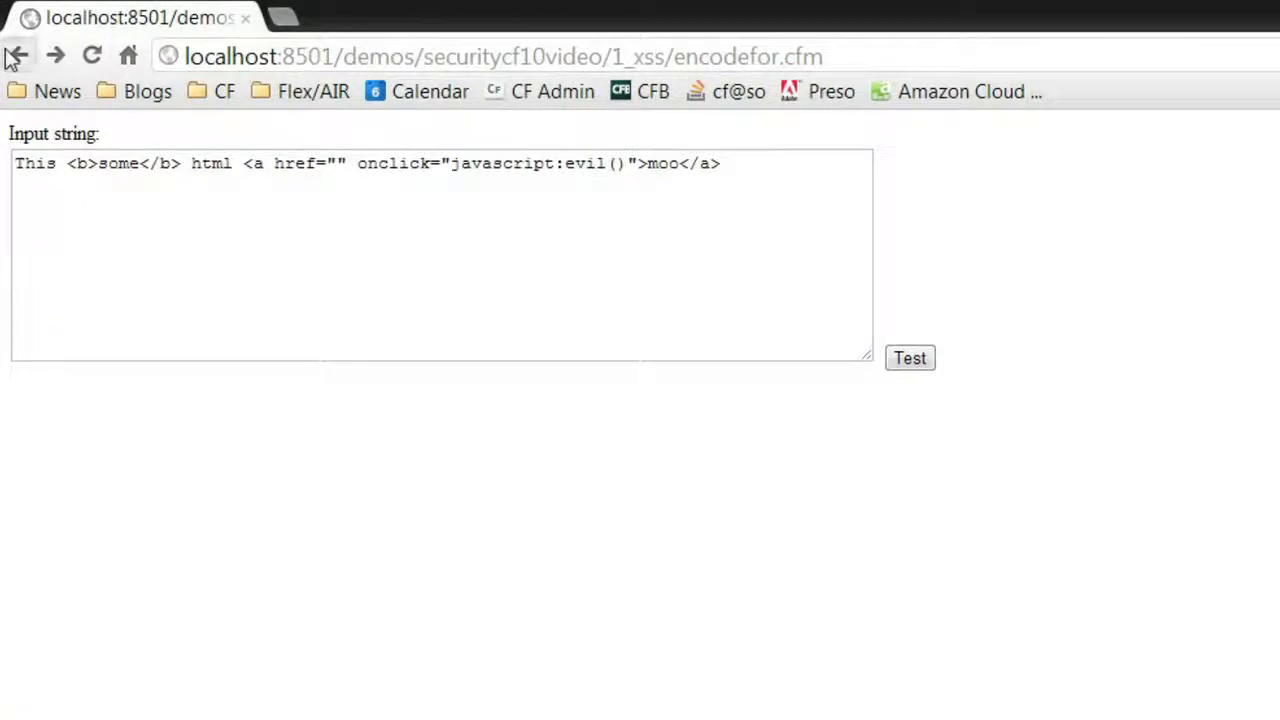
Load 2_csrf/csrftoken.cfm and submit Say Hello!! to get Validate result YES.
{"action": "left_click", "coordinate": [16, 52]}
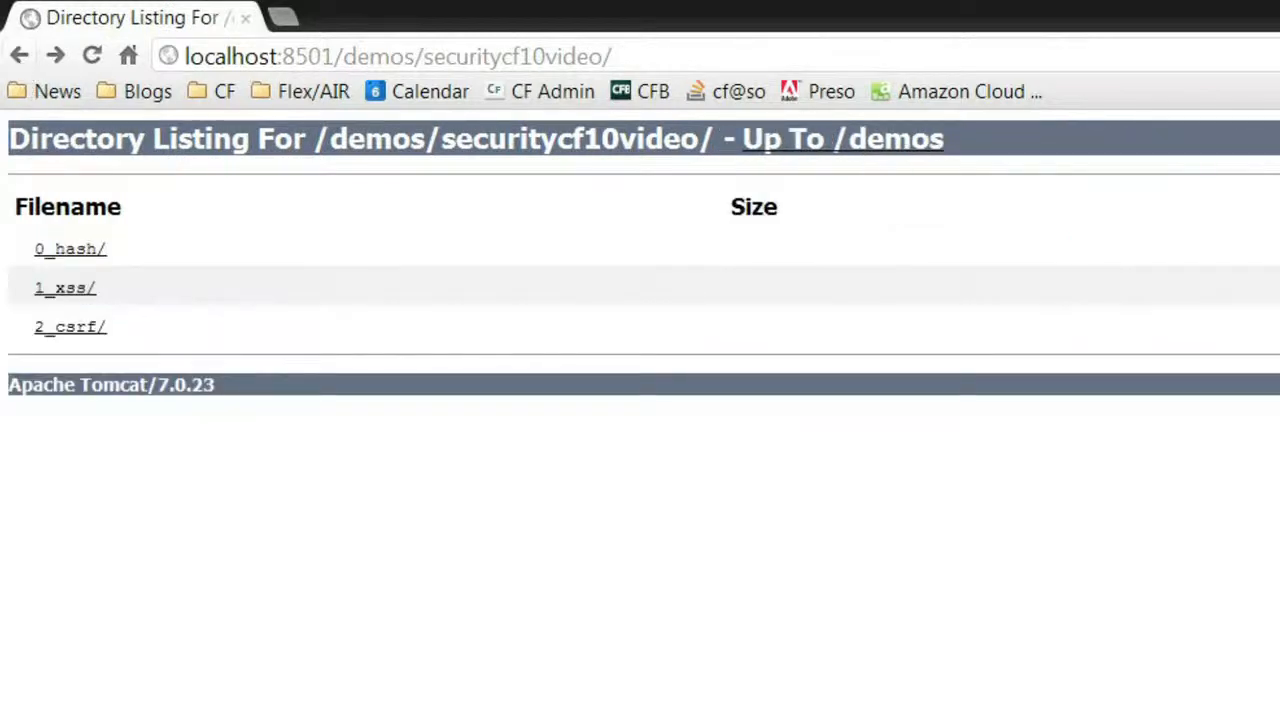
{"action": "left_click", "coordinate": [70, 326]}
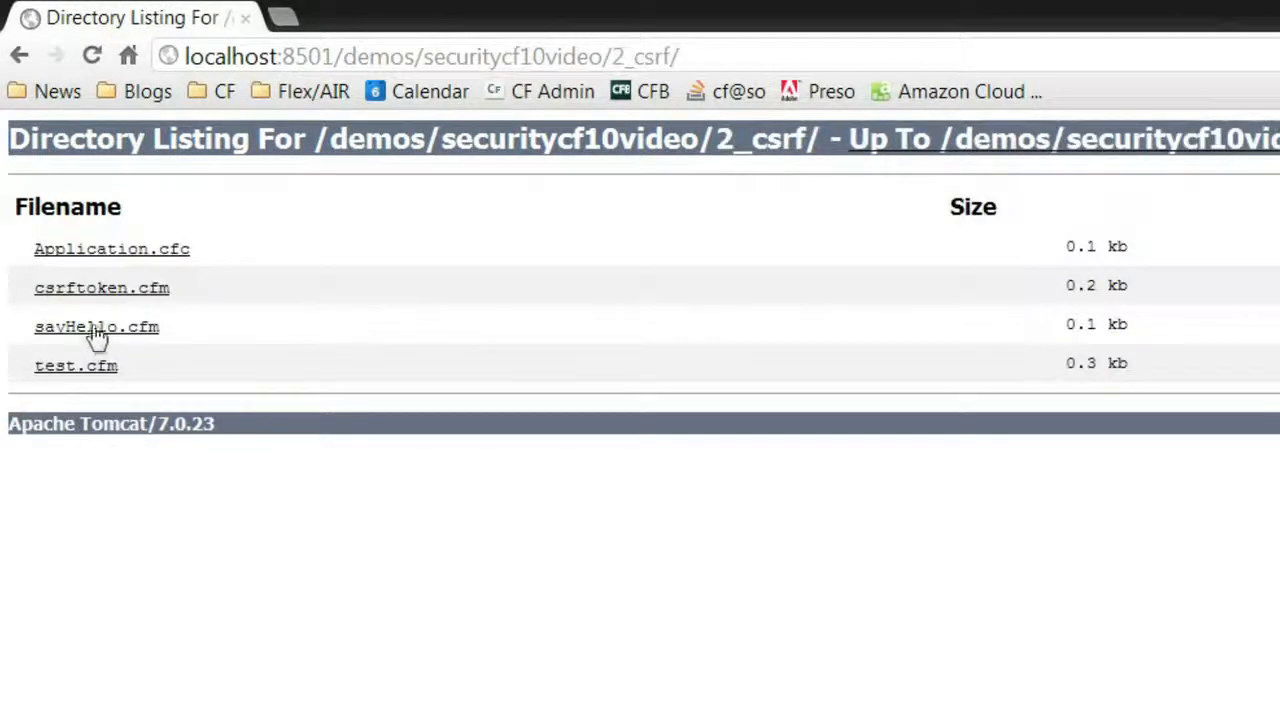
{"action": "left_click", "coordinate": [100, 288]}
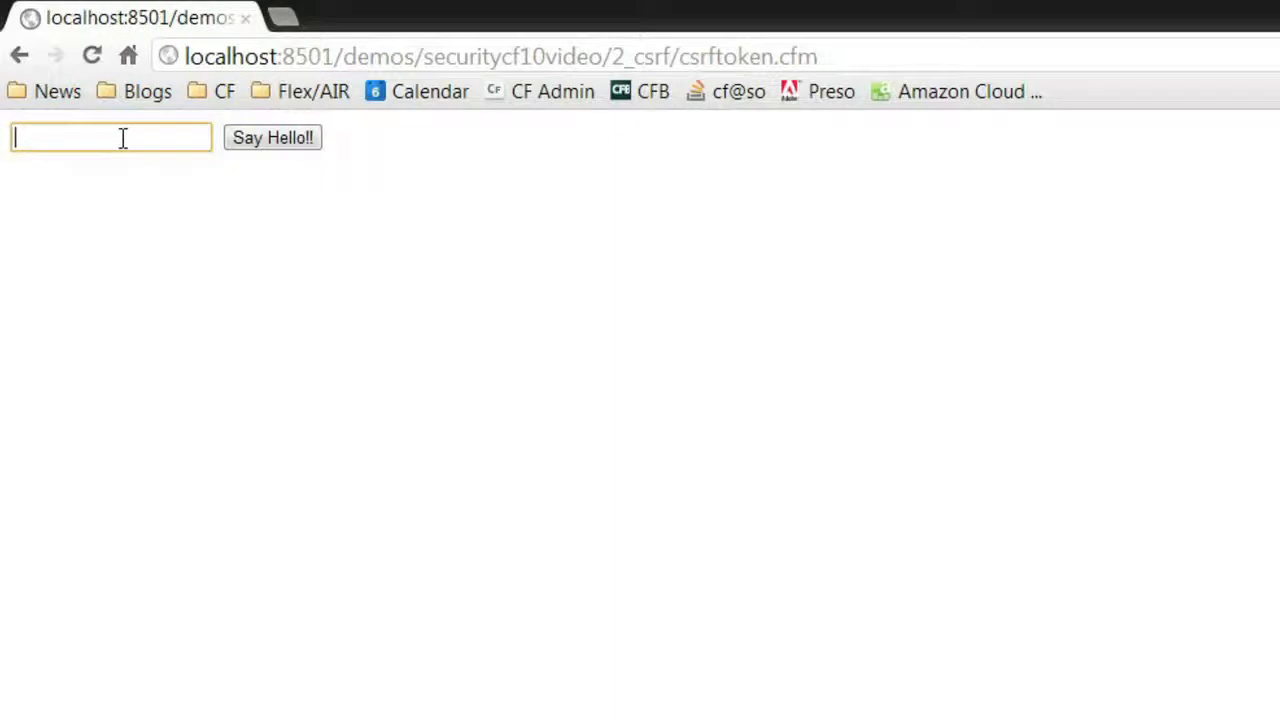
{"action": "left_click", "coordinate": [272, 136]}
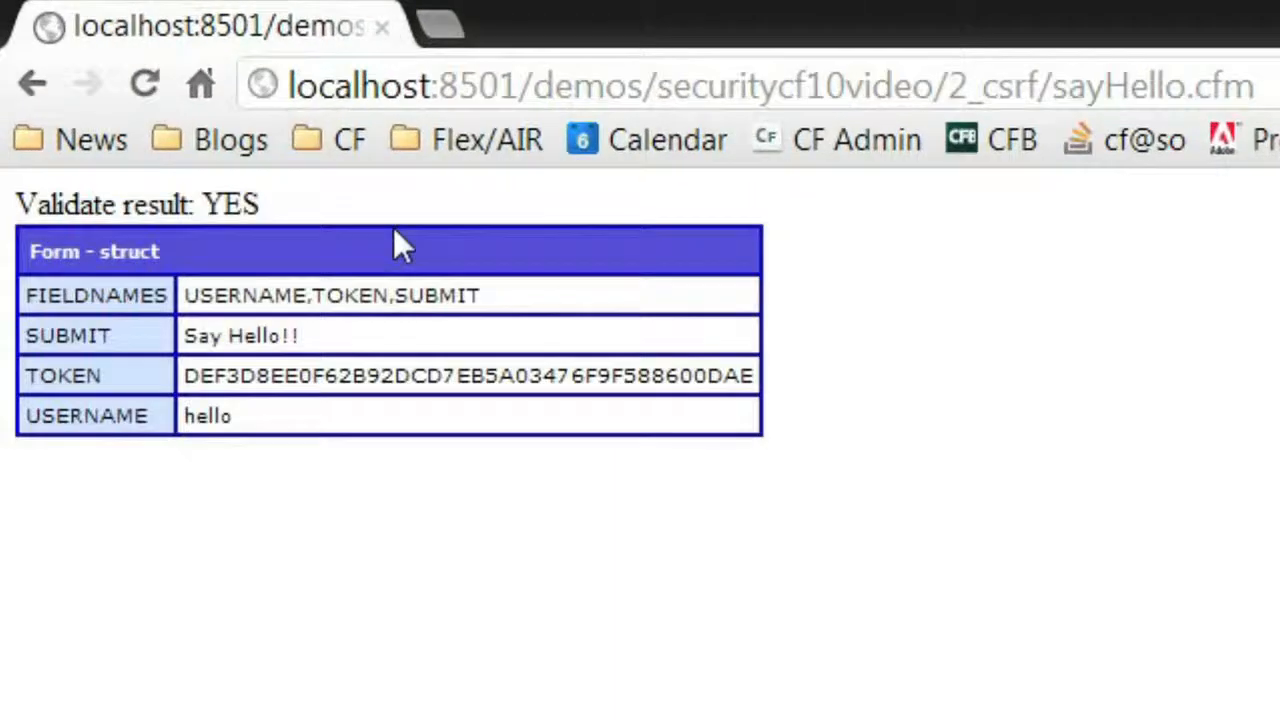
{"action": "mouse_move", "coordinate": [1142, 608]}
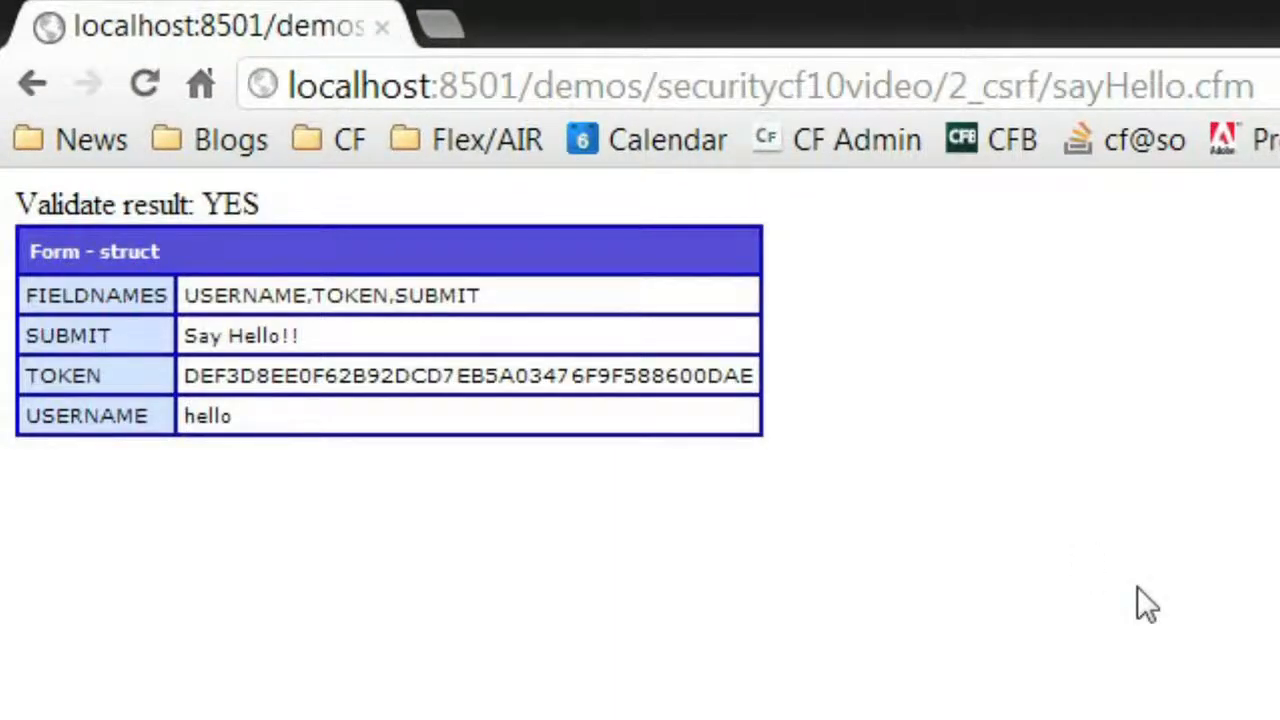